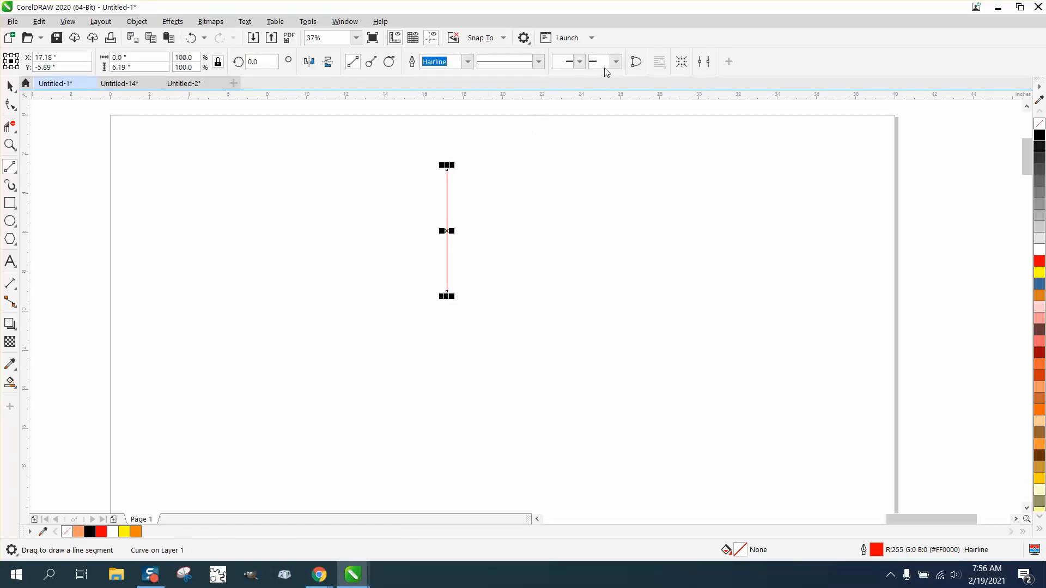
Apply the fish-hook end arrowhead to the red line and zoom in on the hook
{"action": "left_click", "coordinate": [615, 61]}
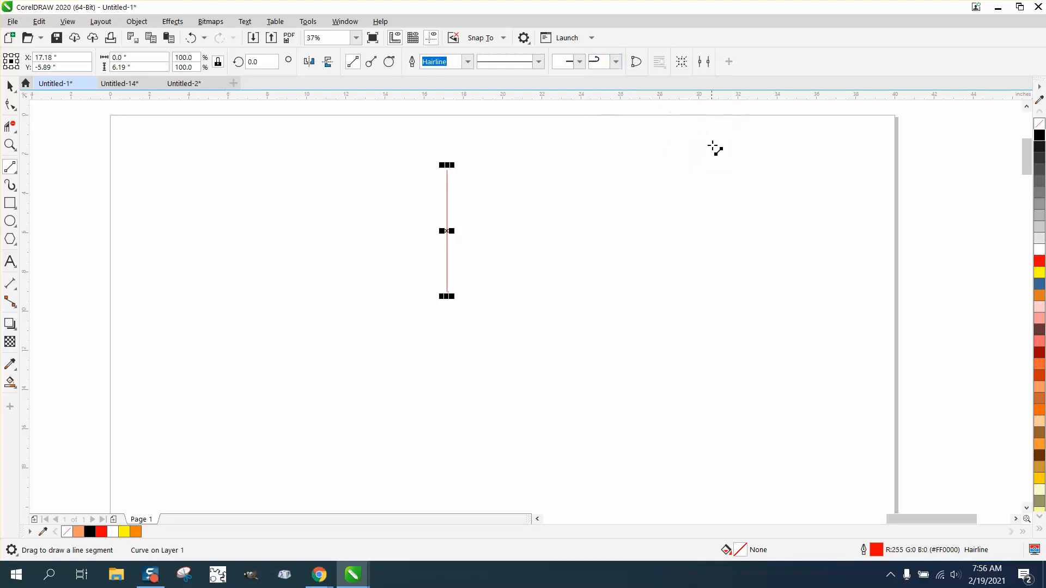
{"action": "left_click", "coordinate": [10, 145]}
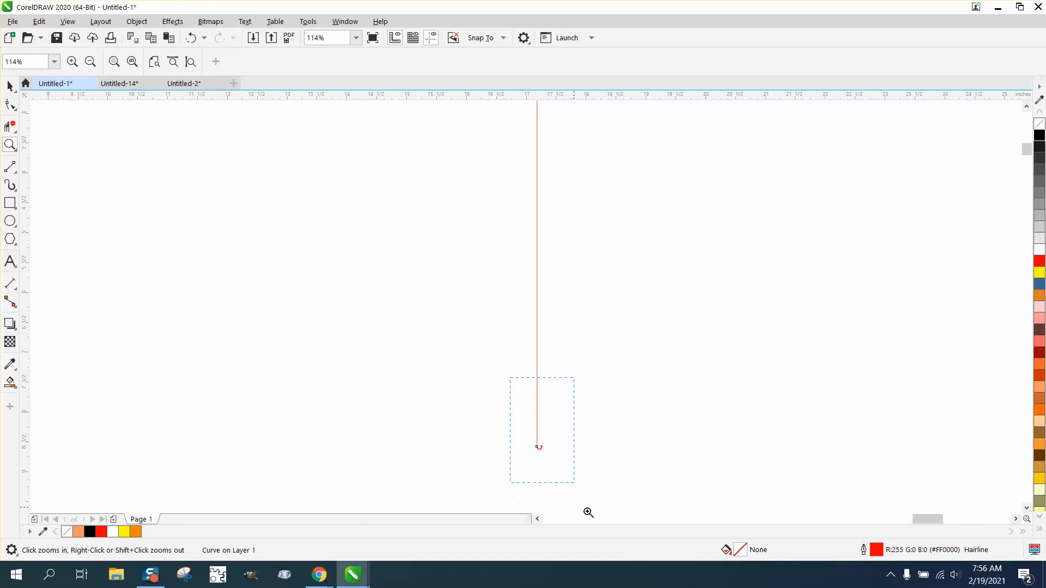
{"action": "left_click", "coordinate": [538, 447]}
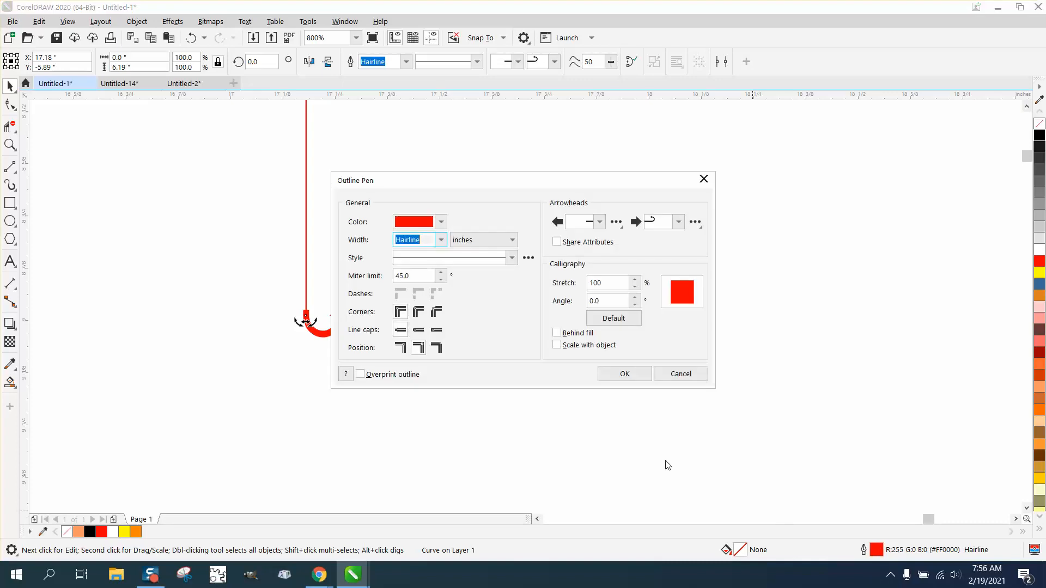
{"action": "mouse_move", "coordinate": [308, 412]}
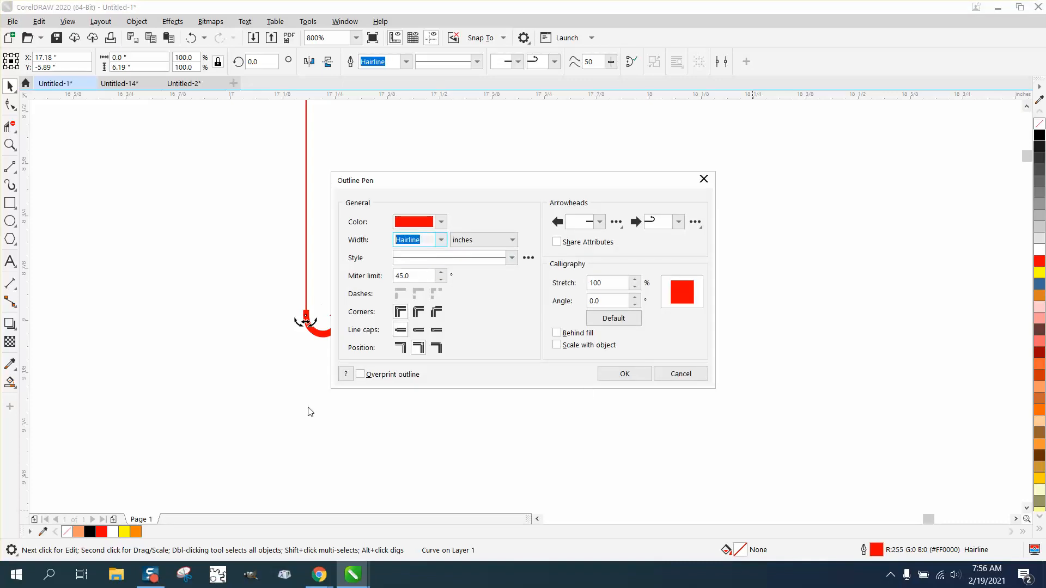
Set the hooked line's outline width to 0.5 inch in the Outline Pen dialog
{"action": "left_click", "coordinate": [623, 374]}
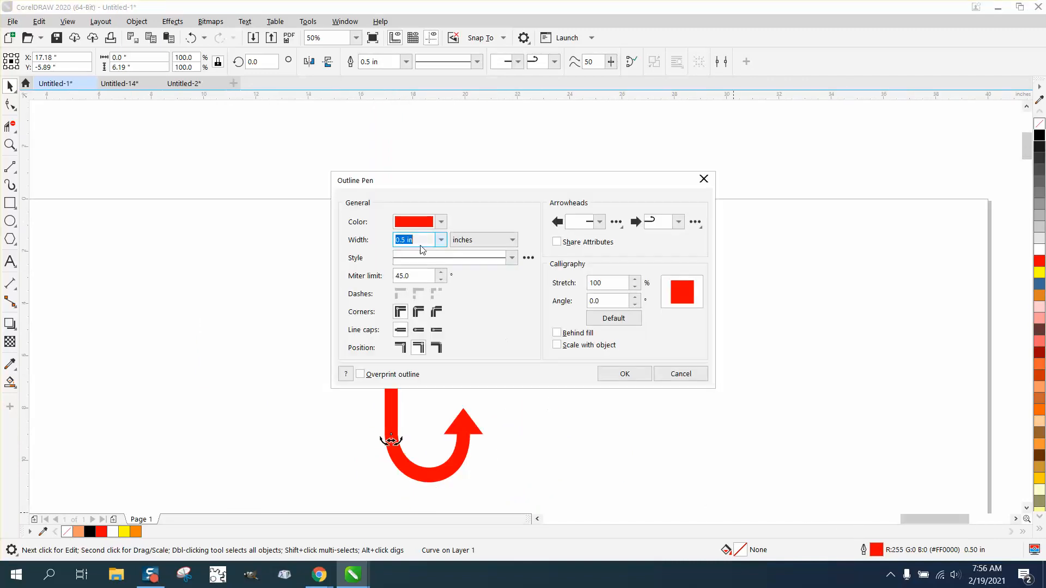
{"action": "left_click", "coordinate": [623, 374]}
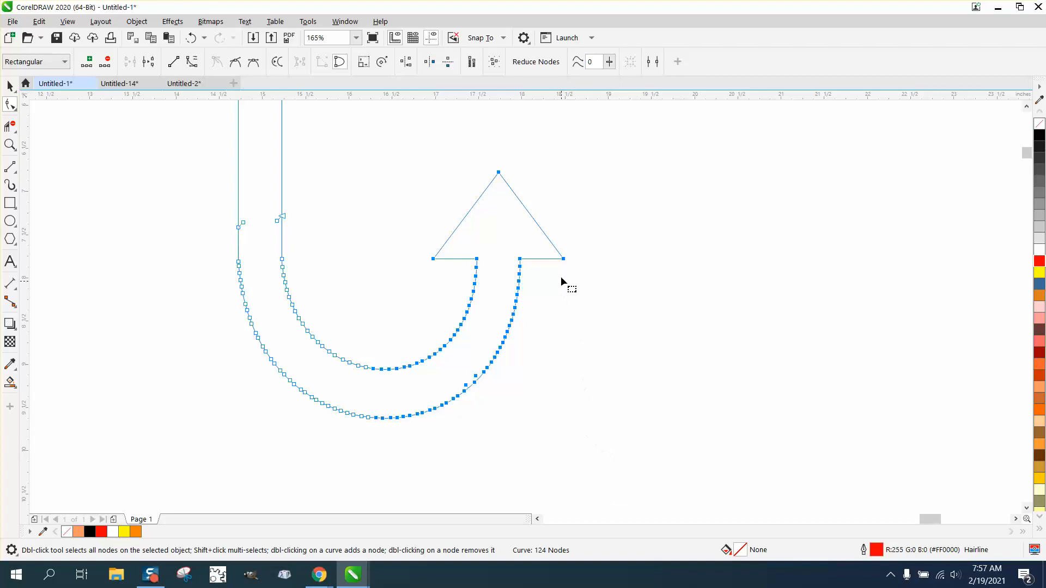
{"action": "mouse_move", "coordinate": [567, 261]}
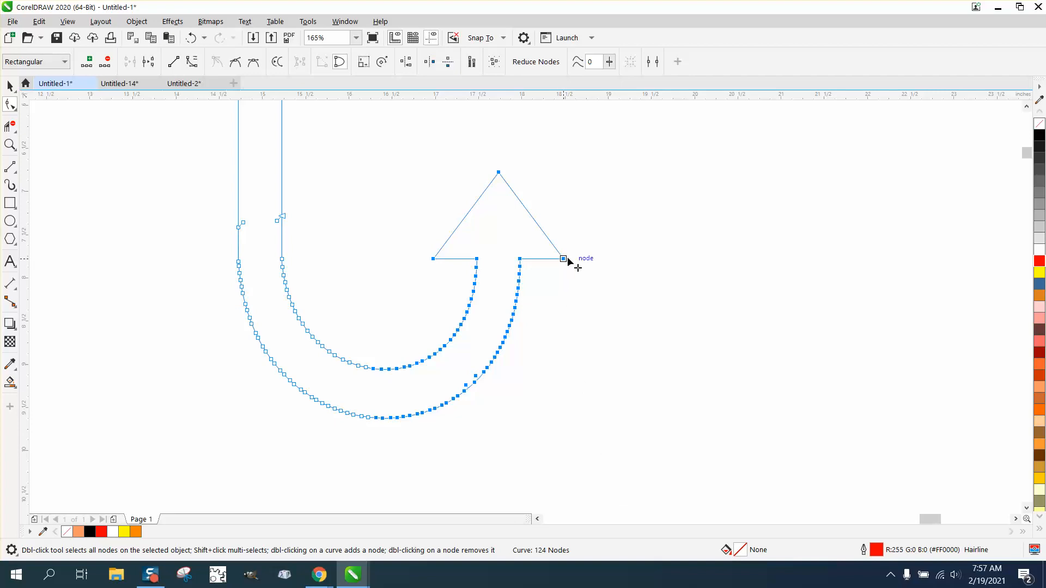
Reshape the converted outline's bottom nodes, then view the whole arrow
{"action": "left_click_drag", "start_coordinate": [563, 259], "coordinate": [817, 260]}
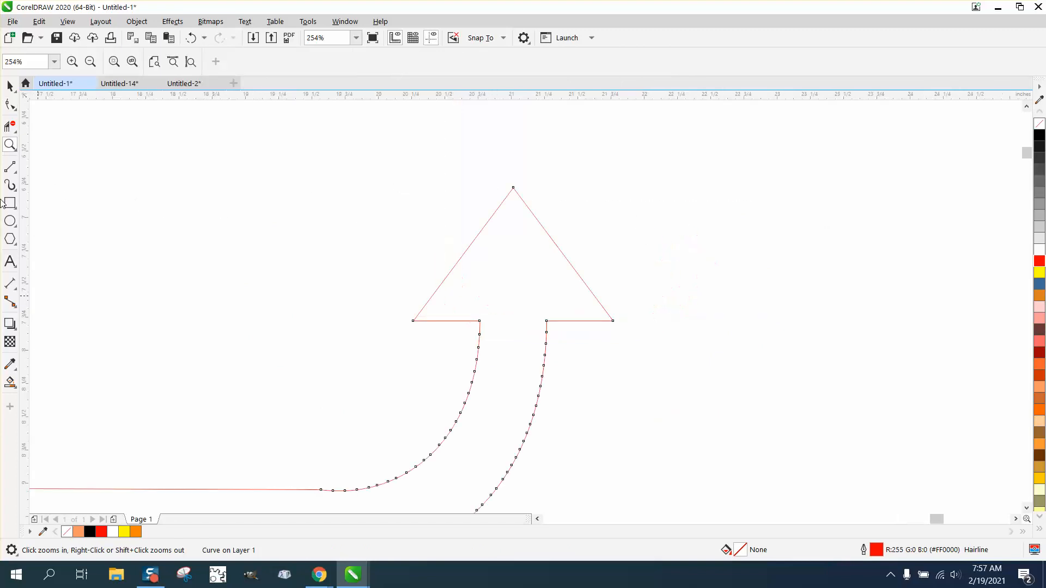
{"action": "left_click", "coordinate": [10, 105]}
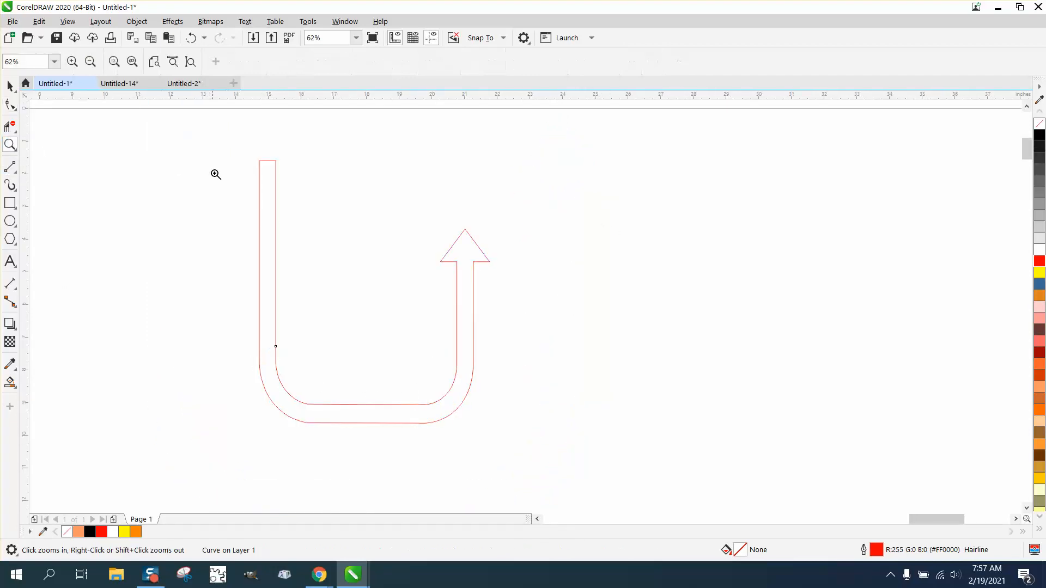
Start an Outside contour on the U-turn arrow and set its offset to 0.5 inch
{"action": "left_click", "coordinate": [10, 85]}
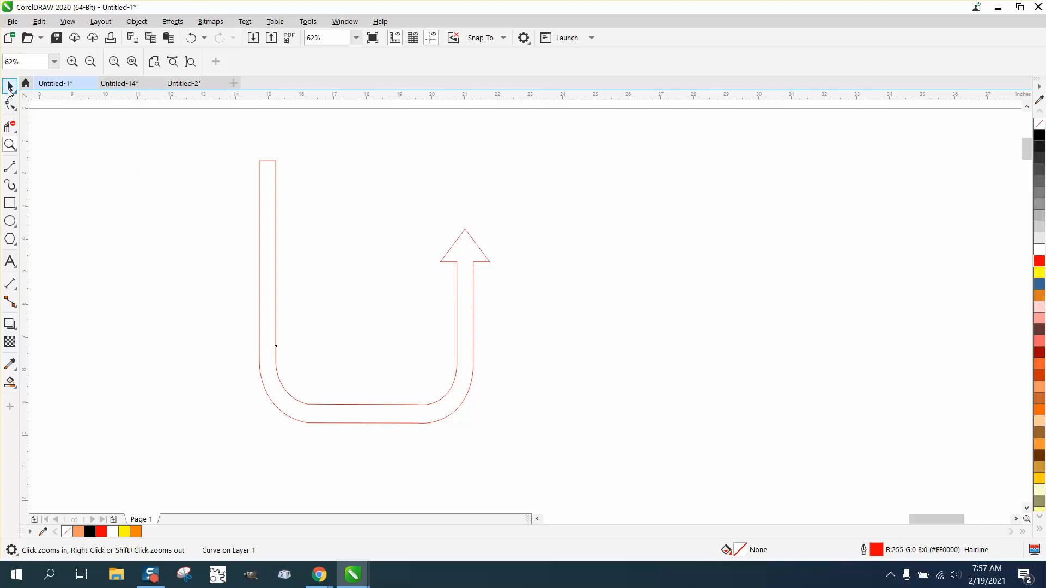
{"action": "left_click", "coordinate": [172, 21]}
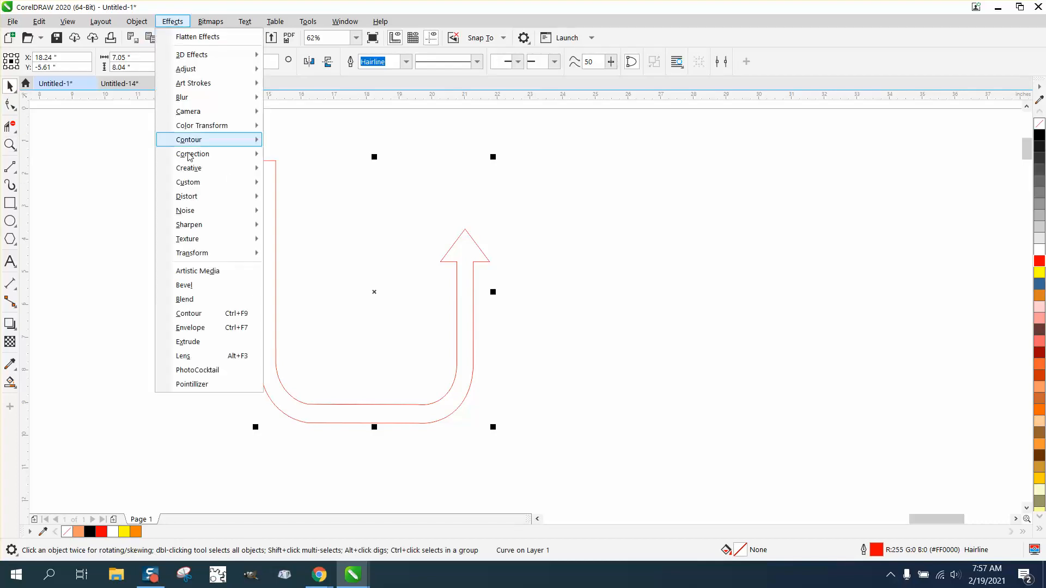
{"action": "left_click", "coordinate": [189, 313]}
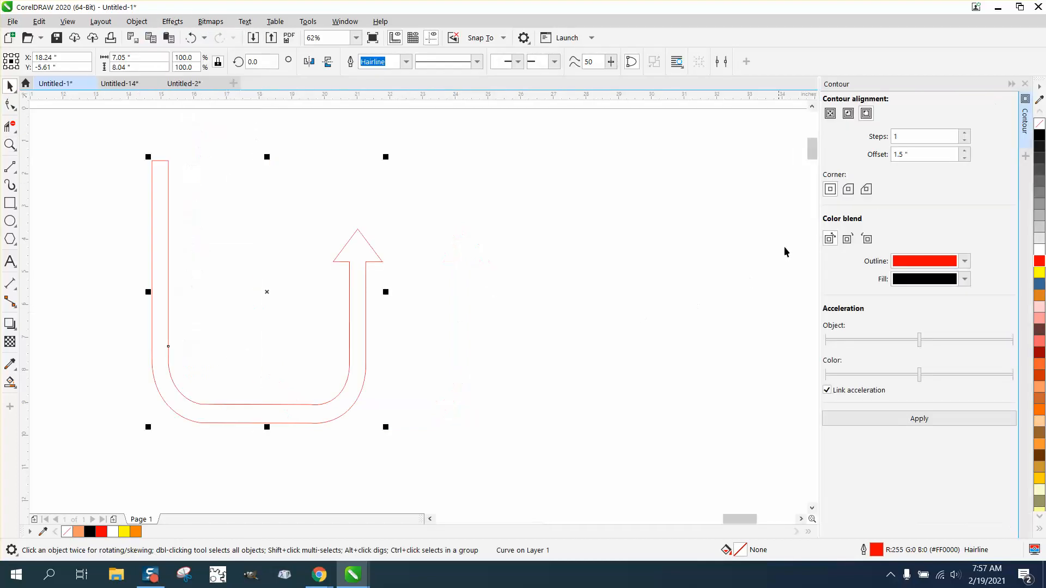
{"action": "left_click", "coordinate": [848, 114]}
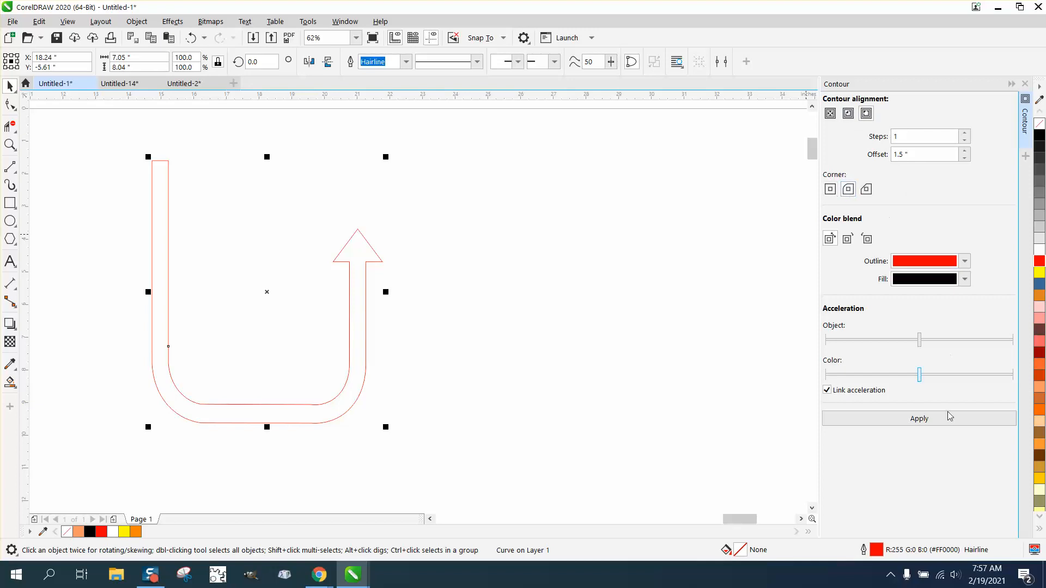
{"action": "left_click", "coordinate": [918, 419]}
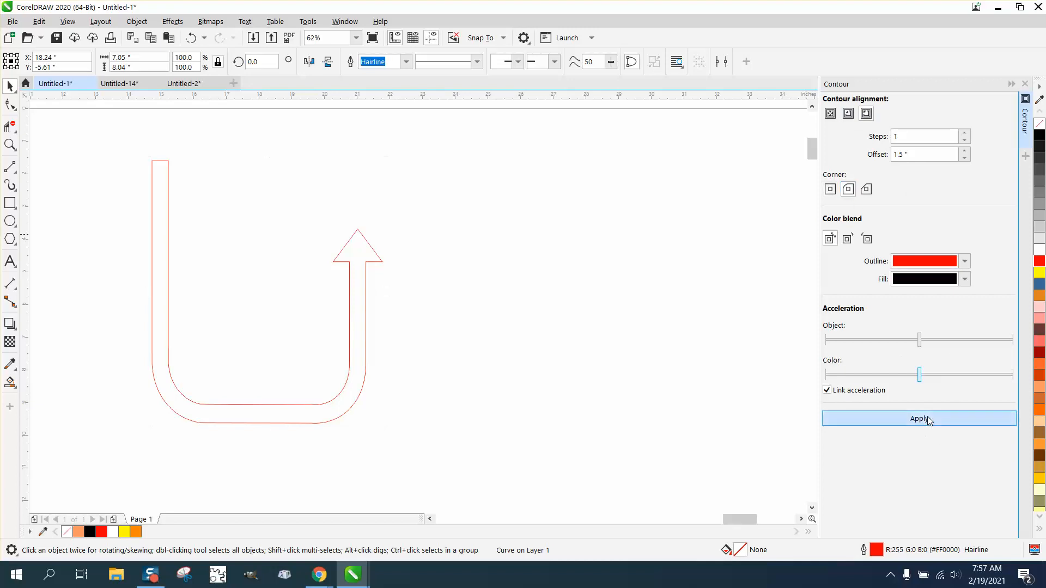
{"action": "left_click", "coordinate": [918, 418]}
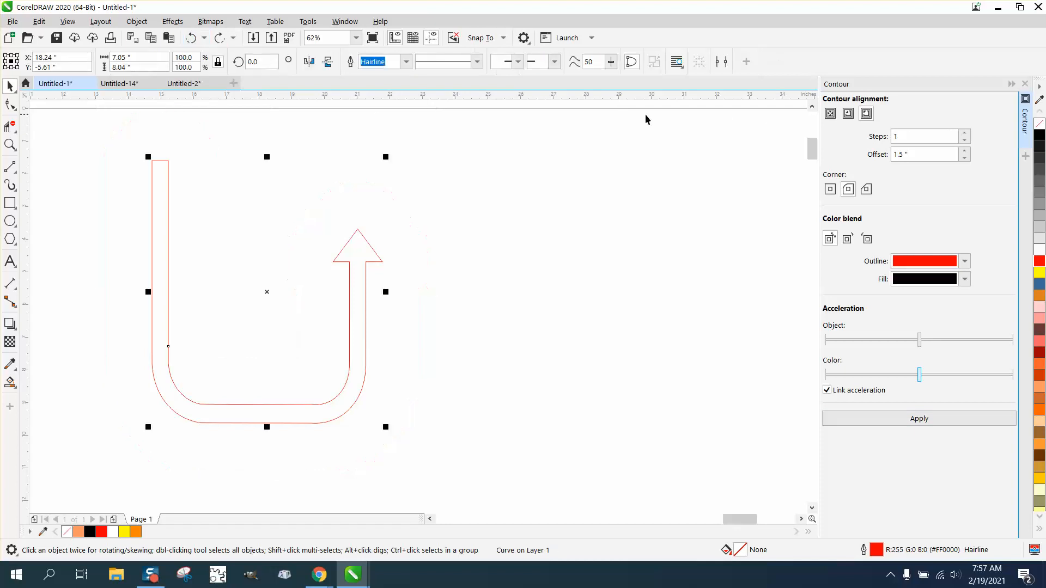
{"action": "triple_click", "coordinate": [924, 153]}
{"action": "type", "text": ".5"}
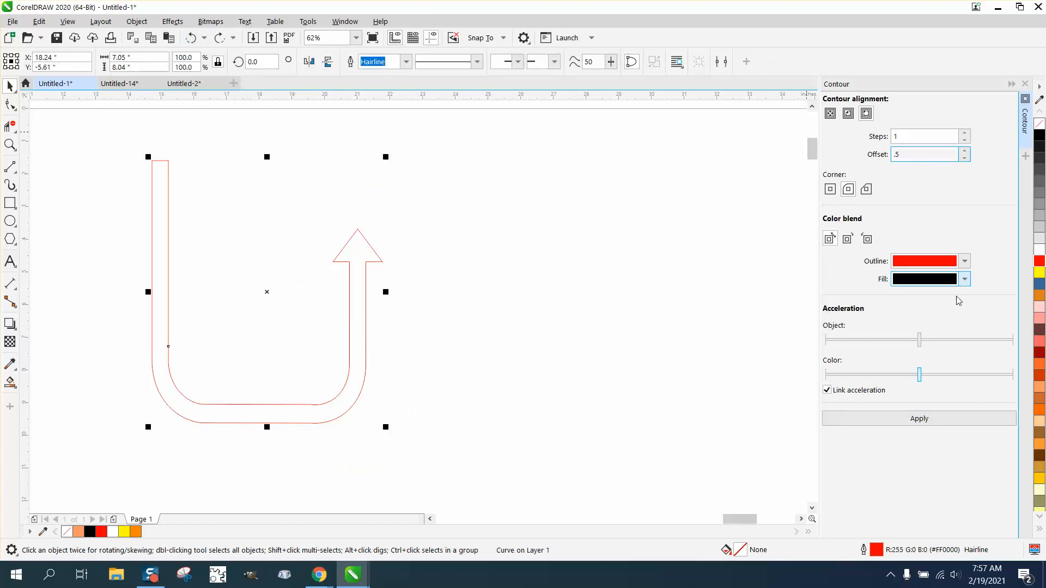
Reapply the 0.5-inch contour with pointed corners and break it apart from the arrow
{"action": "left_click", "coordinate": [918, 418]}
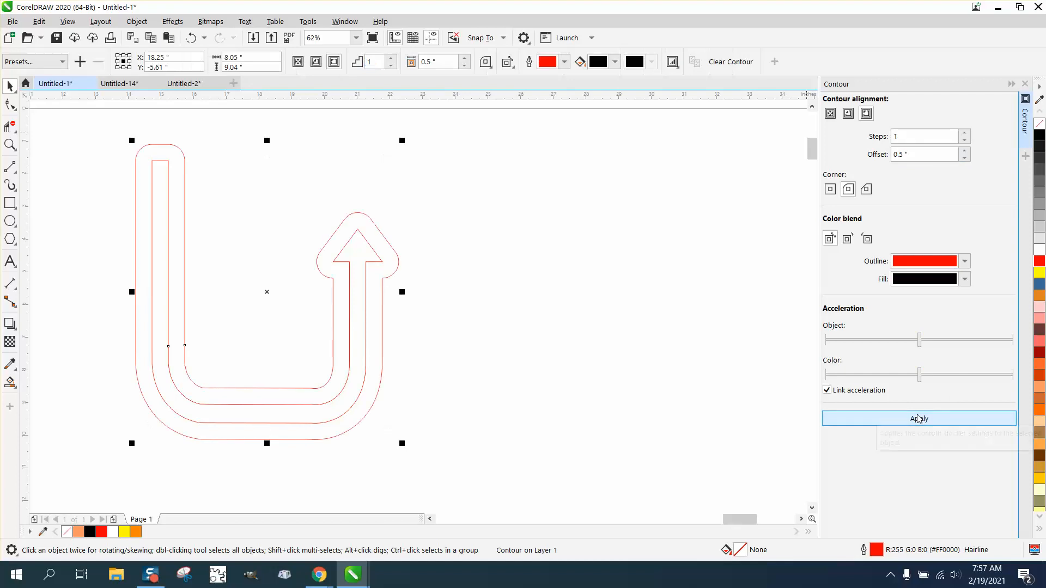
{"action": "left_click", "coordinate": [918, 418]}
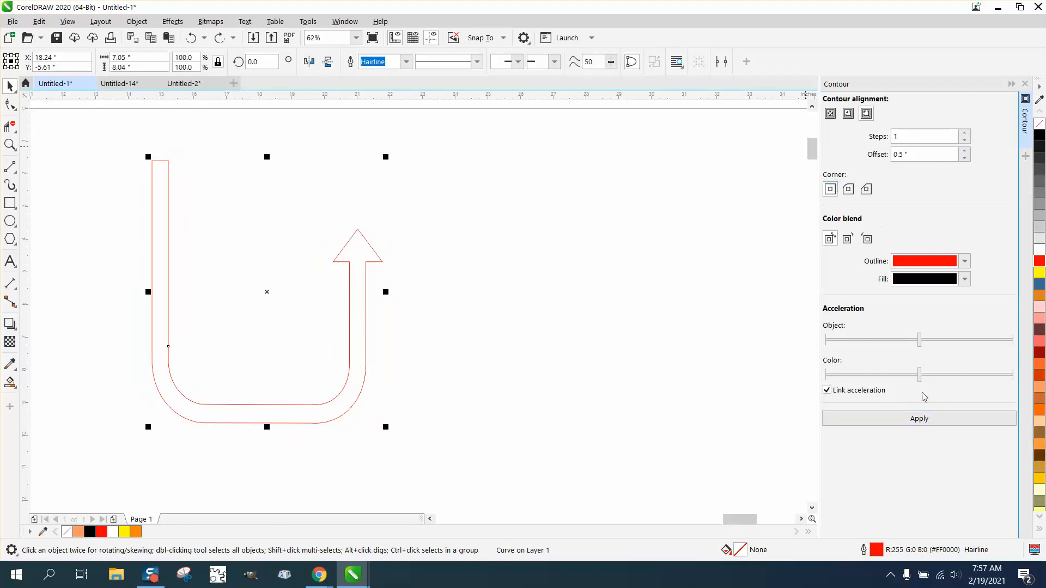
{"action": "left_click", "coordinate": [918, 419]}
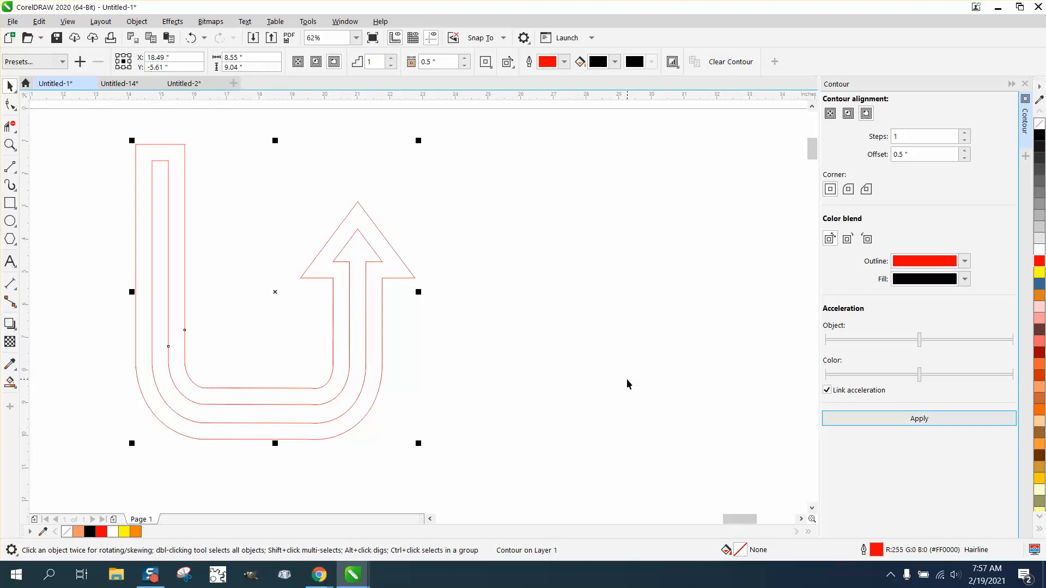
{"action": "mouse_move", "coordinate": [385, 307]}
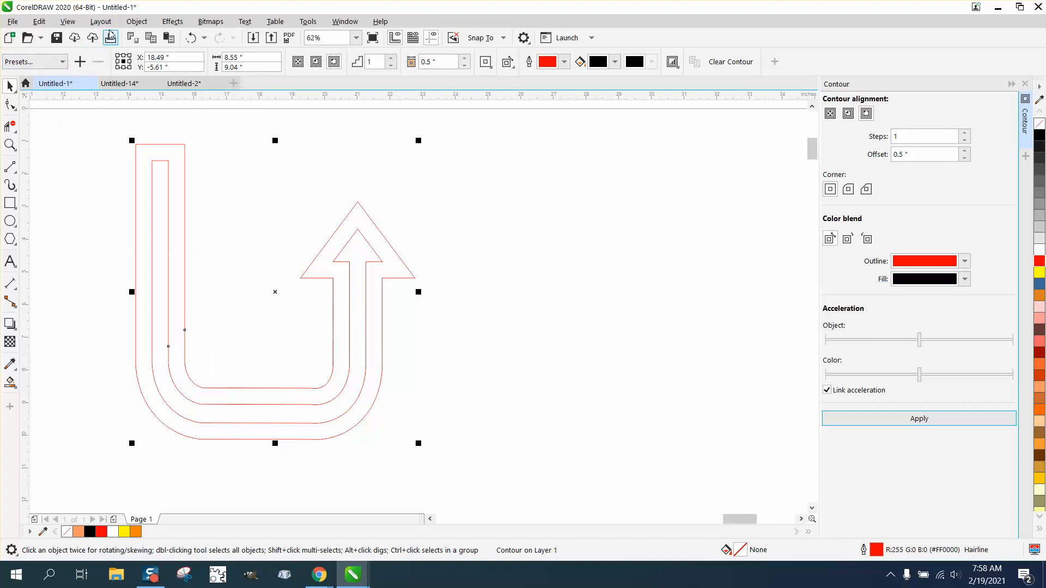
{"action": "left_click", "coordinate": [136, 21]}
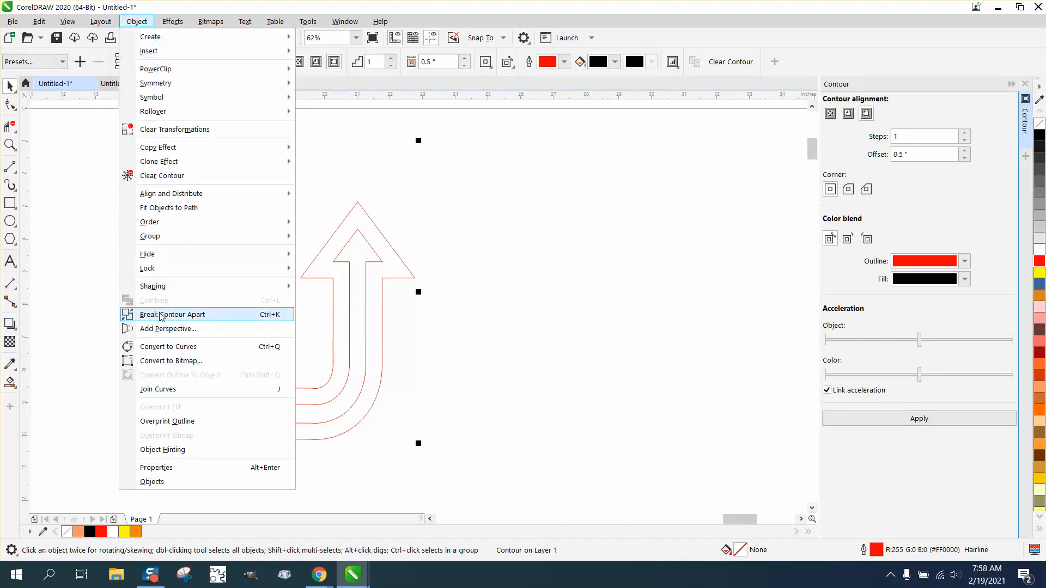
{"action": "left_click", "coordinate": [172, 314]}
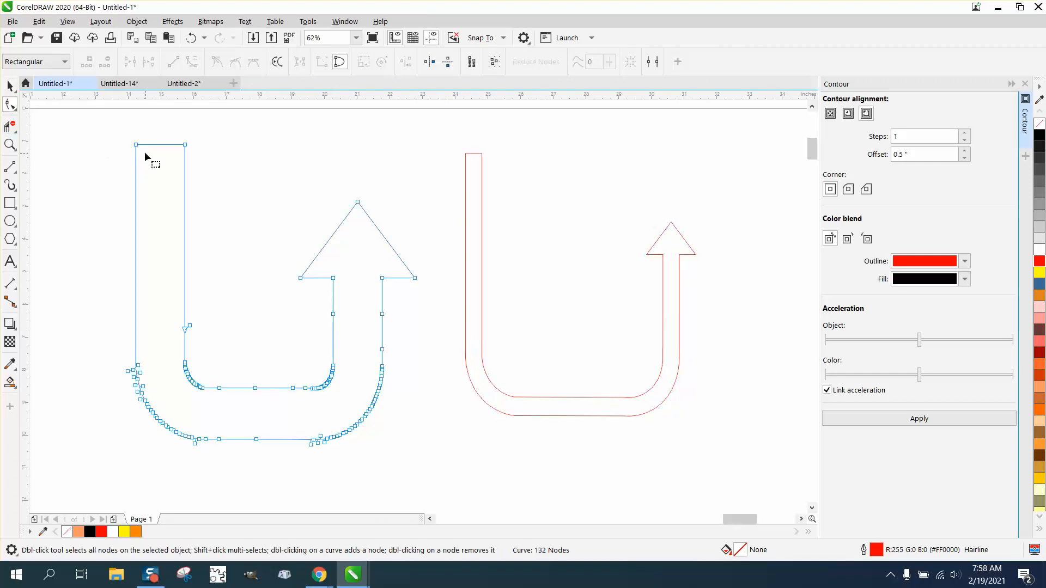
Zoom in on the contoured curve and node-edit it into a solid orange U-turn arrow
{"action": "scroll", "scroll_direction": "down", "scroll_amount": 3}
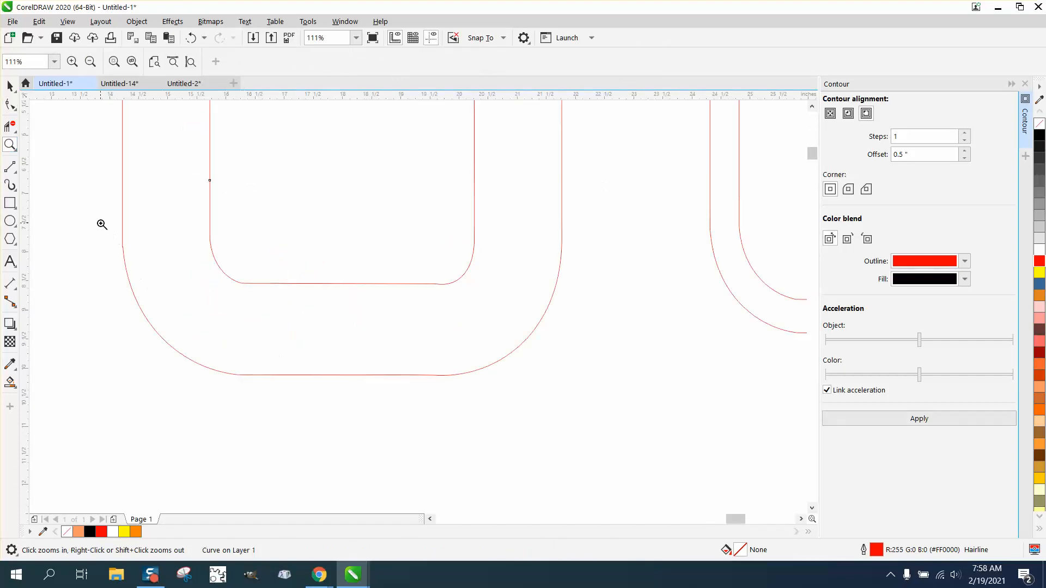
{"action": "left_click", "coordinate": [102, 224]}
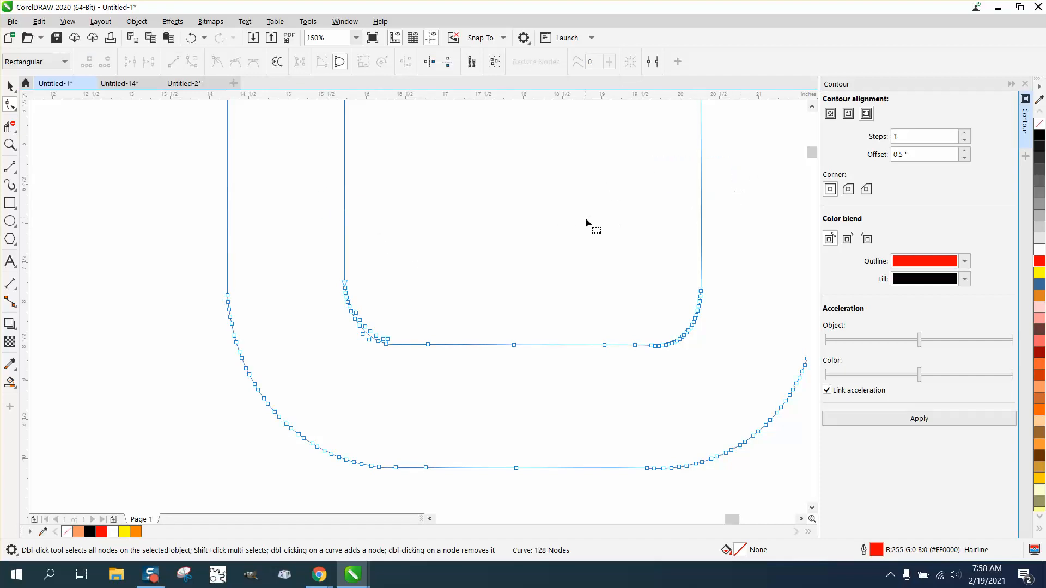
{"action": "left_click", "coordinate": [357, 37]}
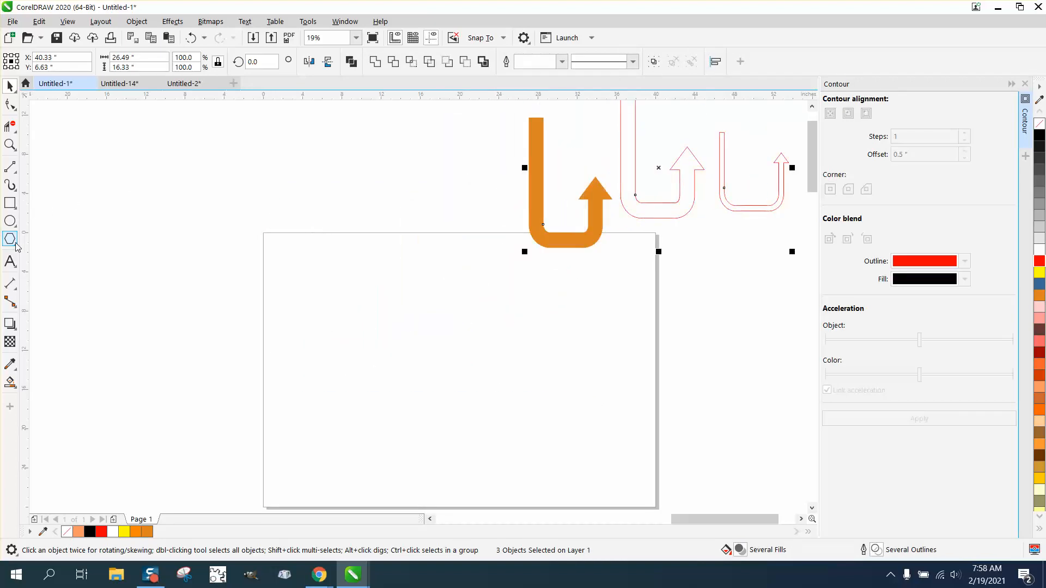
Draw an upward arrow from the Arrow Shapes gallery and measure its dimensions
{"action": "left_click", "coordinate": [19, 238]}
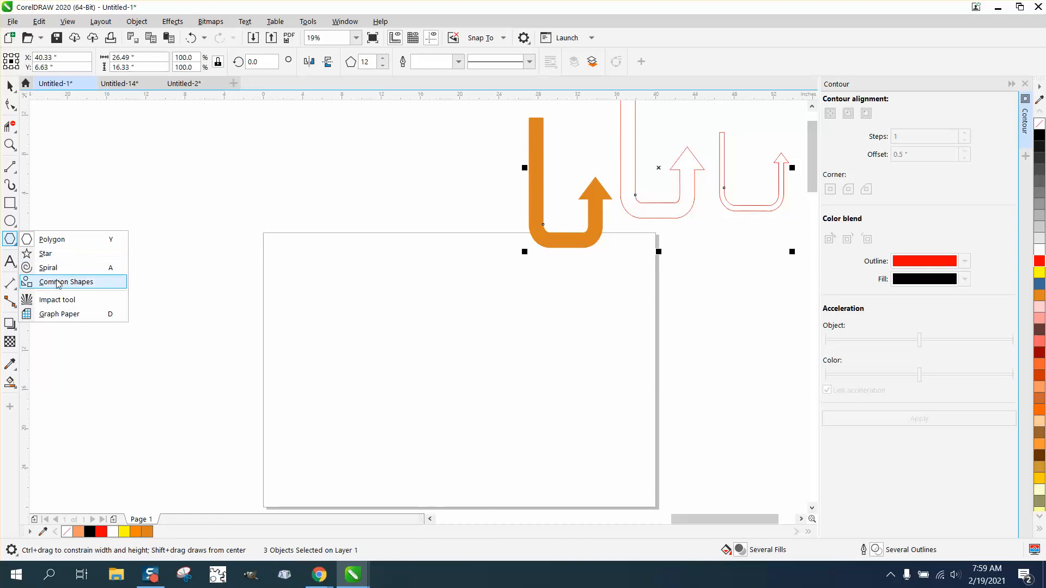
{"action": "left_click", "coordinate": [65, 281]}
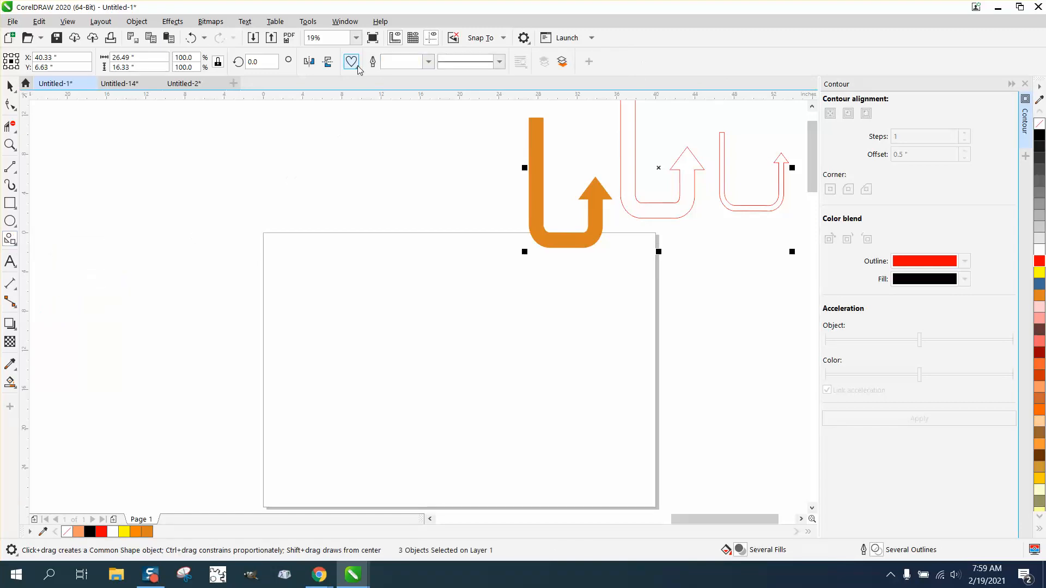
{"action": "left_click", "coordinate": [351, 61]}
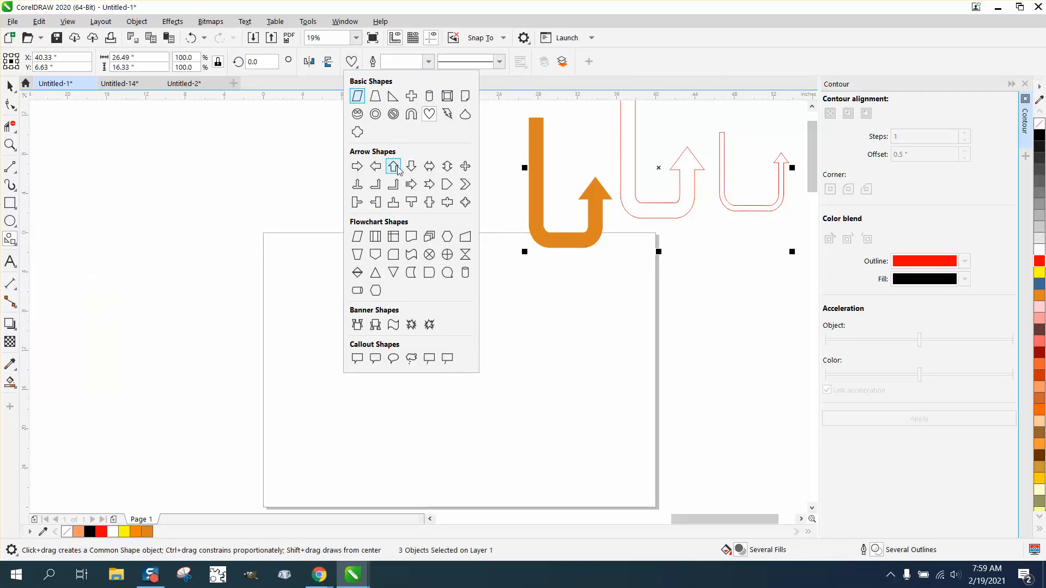
{"action": "left_click", "coordinate": [394, 166]}
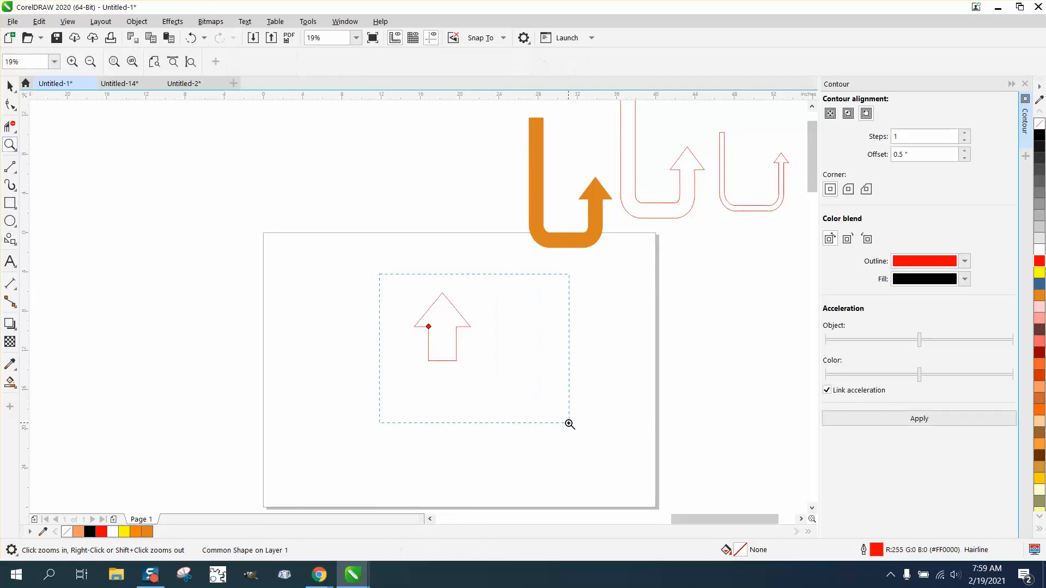
{"action": "left_click", "coordinate": [10, 283]}
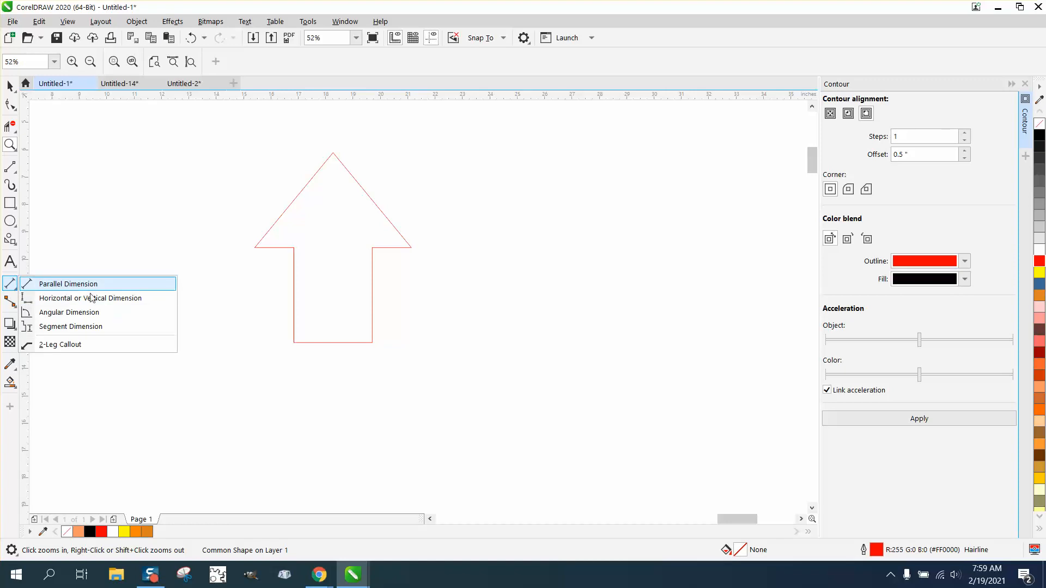
{"action": "left_click", "coordinate": [67, 283]}
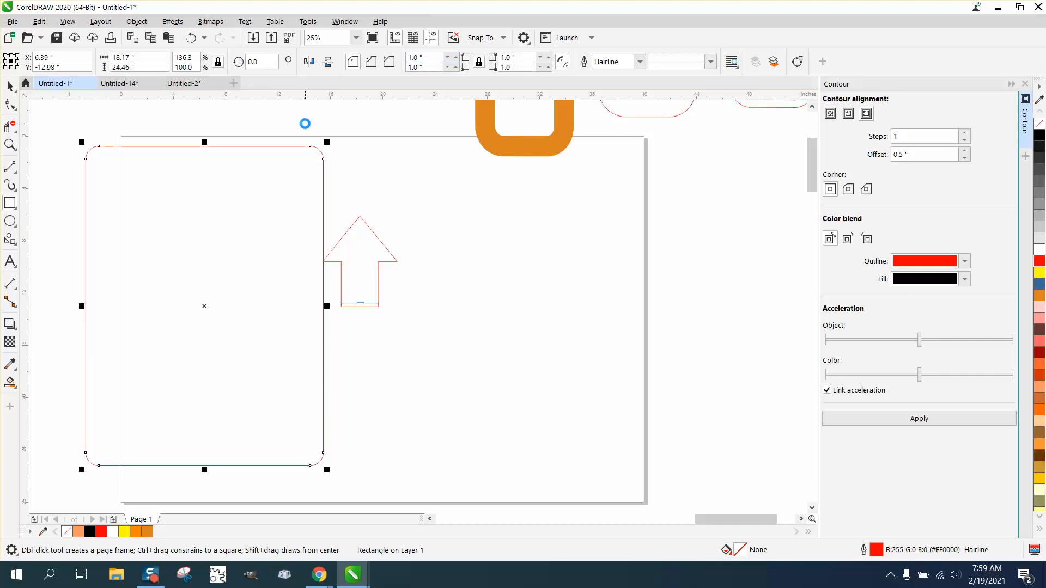
Give the tall rounded rectangle an Outside contour with a 2.86-inch offset
{"action": "left_click", "coordinate": [866, 113]}
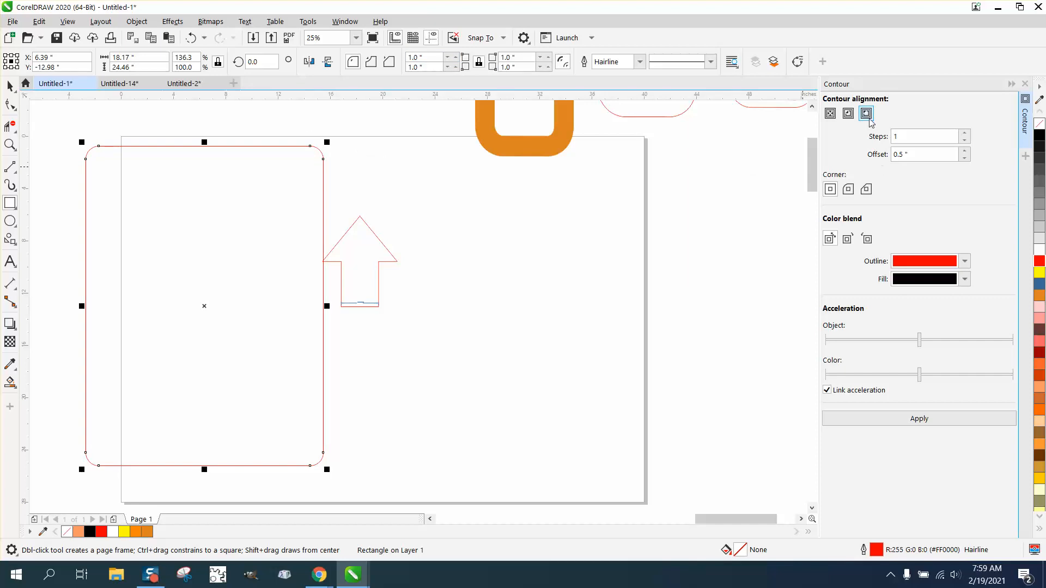
{"action": "mouse_move", "coordinate": [866, 112]}
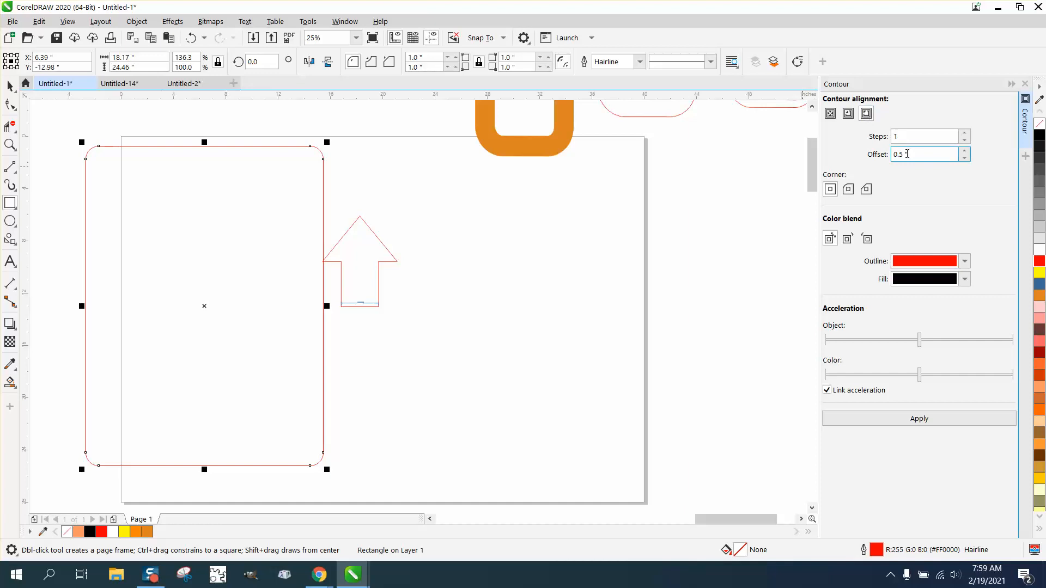
{"action": "triple_click", "coordinate": [926, 154]}
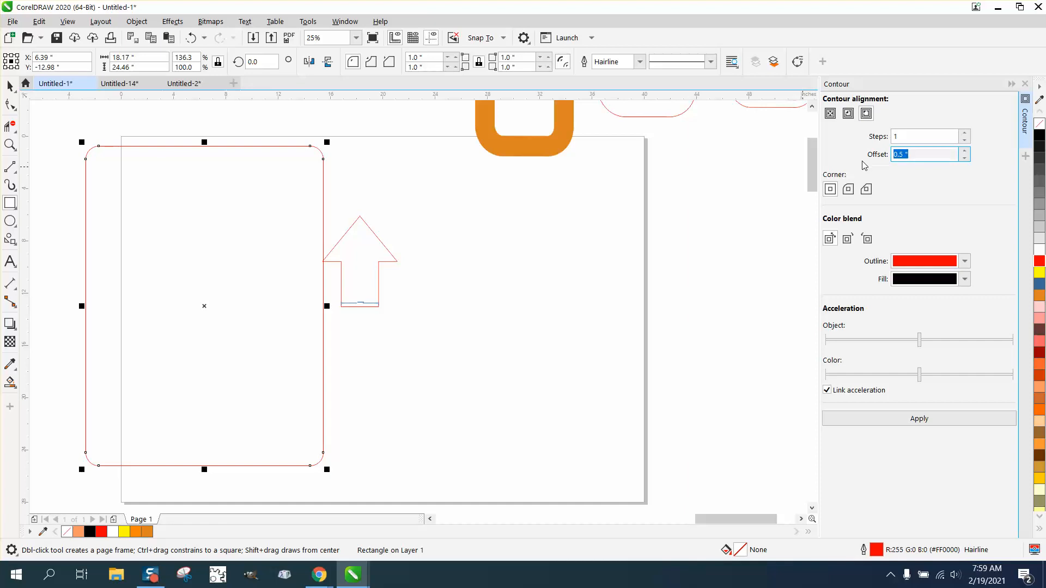
{"action": "type", "text": "2.86"}
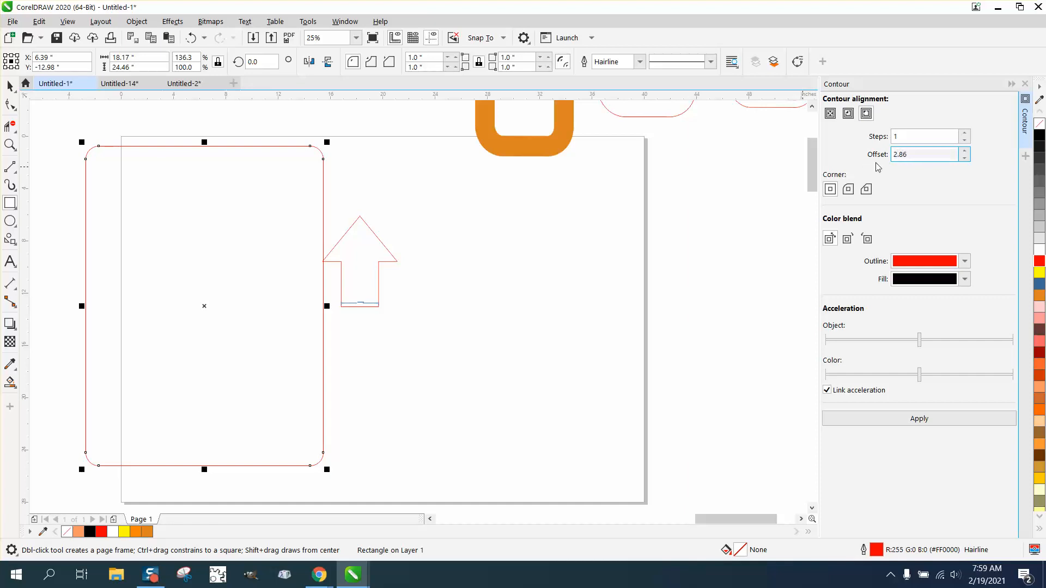
{"action": "left_click", "coordinate": [918, 418]}
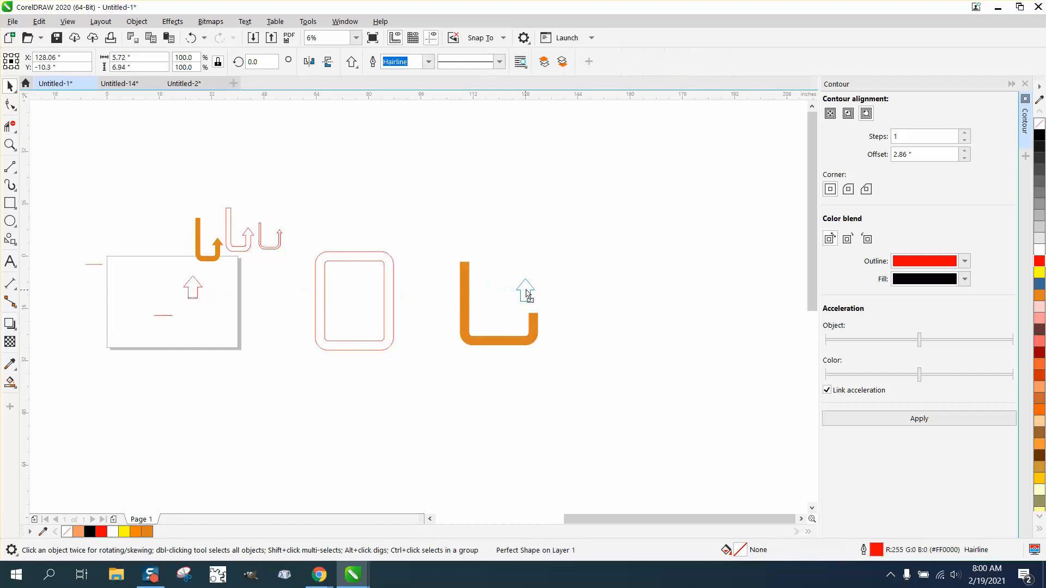
Unfill the U shape, set the arrow atop its right arm and delete the overlapping segment
{"action": "left_click", "coordinate": [497, 304]}
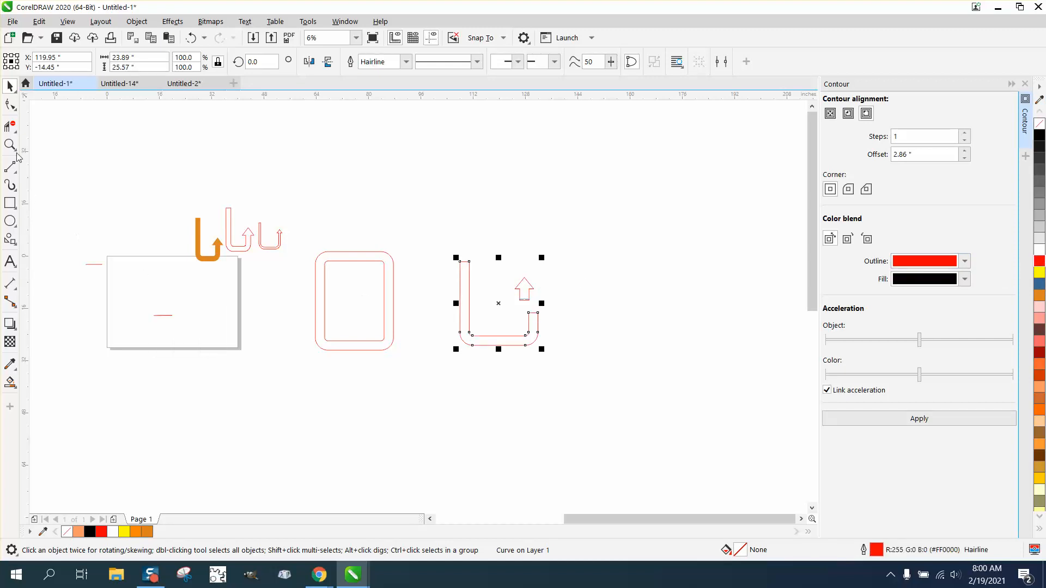
{"action": "left_click", "coordinate": [10, 145]}
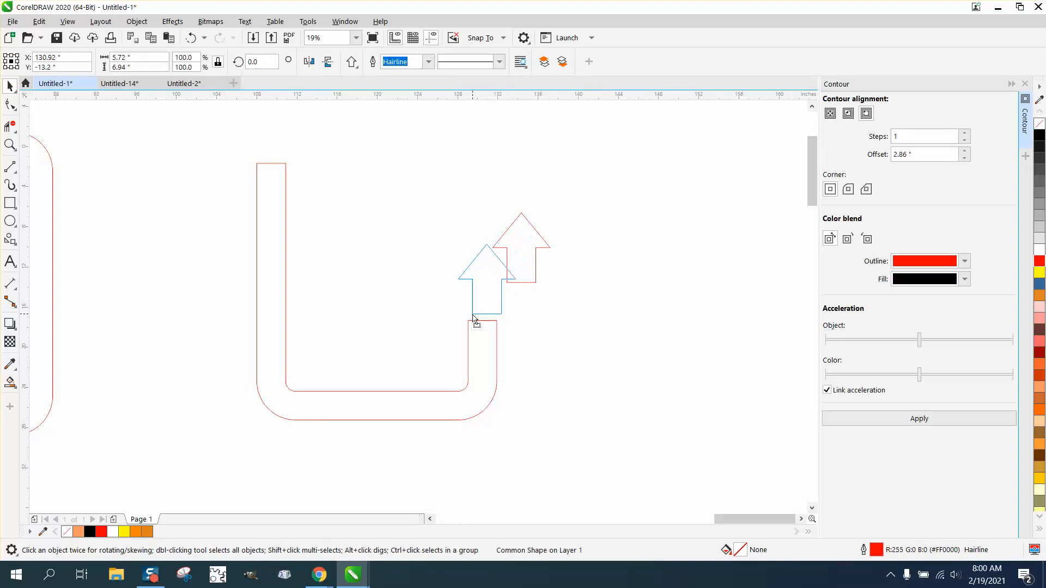
{"action": "left_click", "coordinate": [486, 274]}
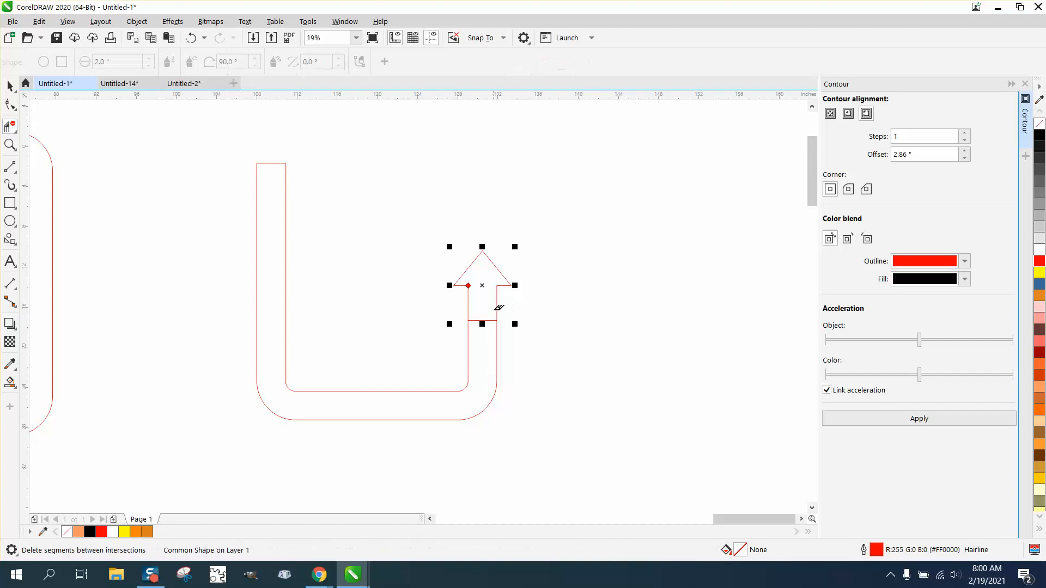
{"action": "left_click", "coordinate": [10, 382]}
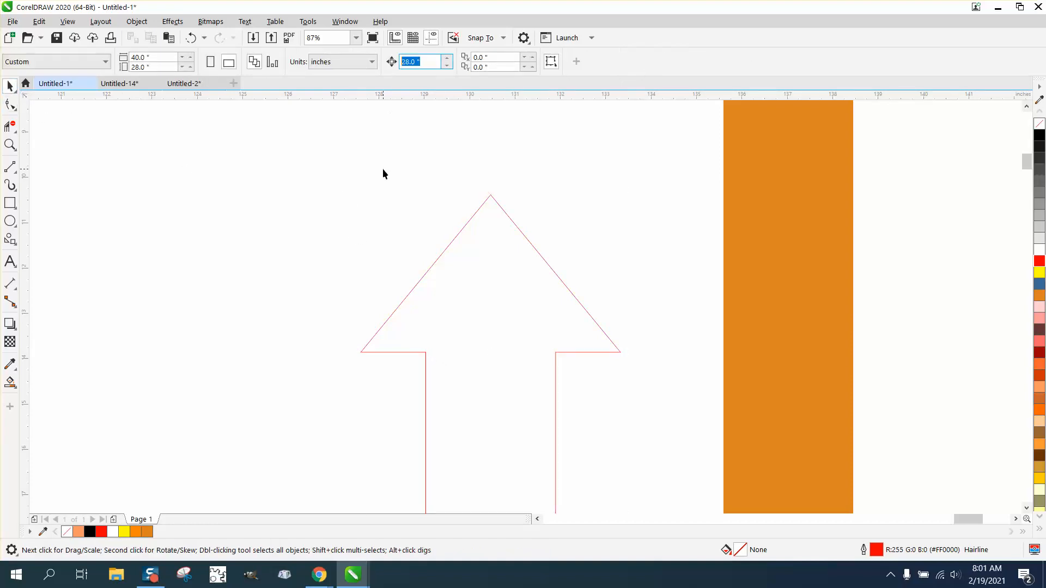
With a 0.5-inch nudge, raise both inner arrowhead corners into swept-back barbs
{"action": "type", "text": ".5"}
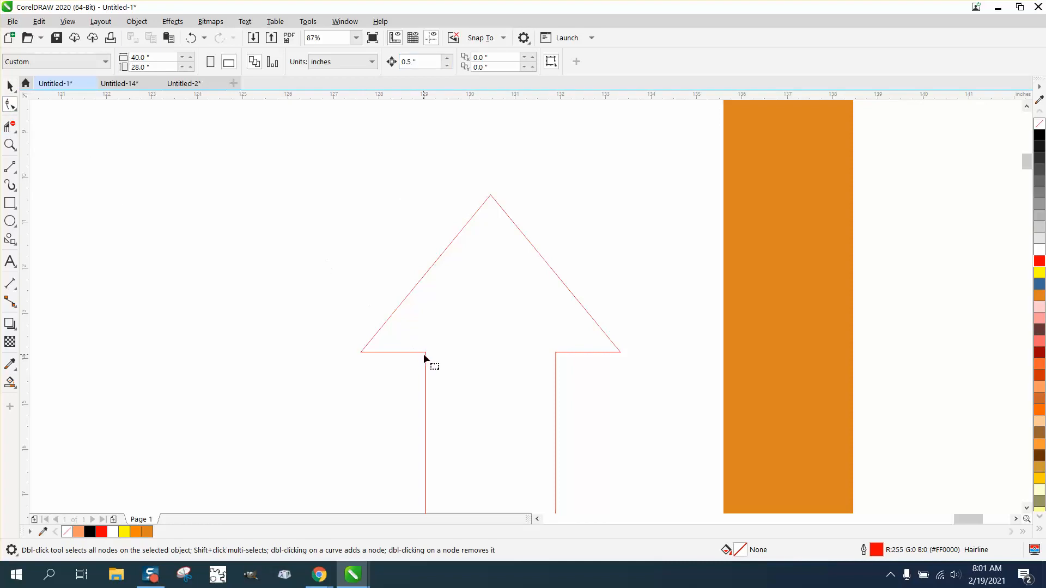
{"action": "left_click", "coordinate": [10, 104]}
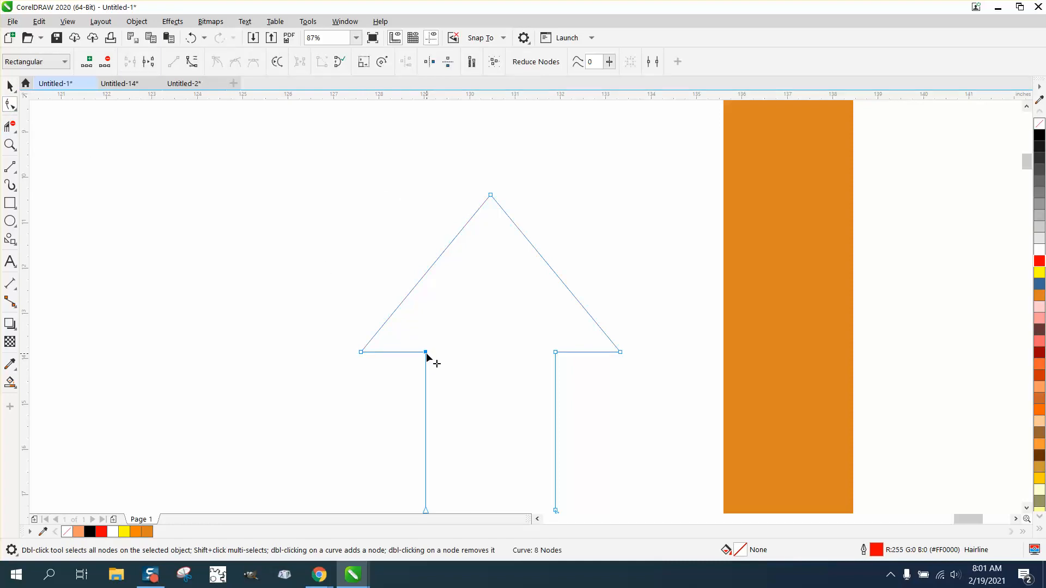
{"action": "left_click_drag", "start_coordinate": [426, 352], "coordinate": [426, 330]}
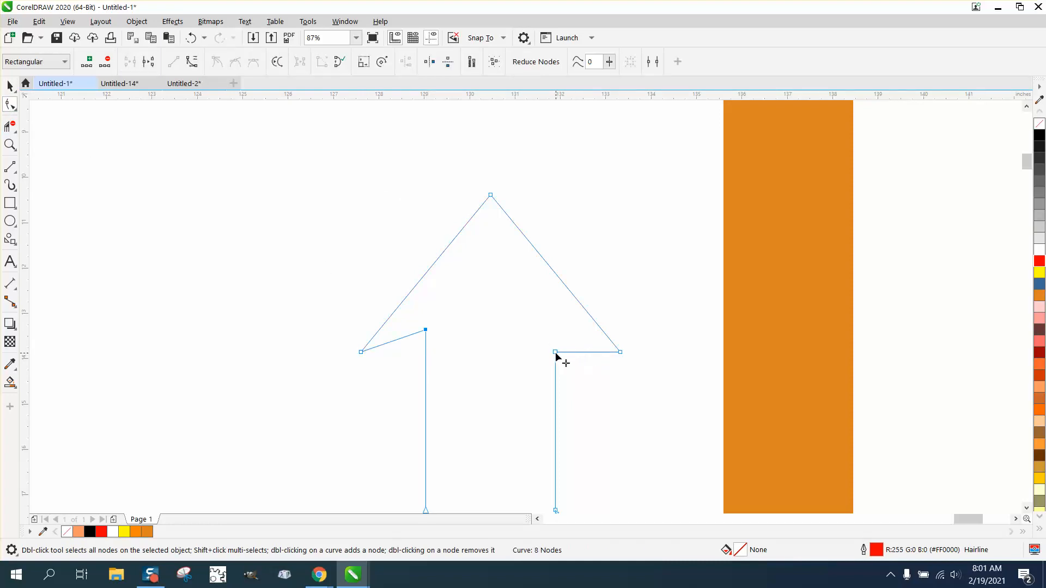
{"action": "left_click", "coordinate": [556, 352]}
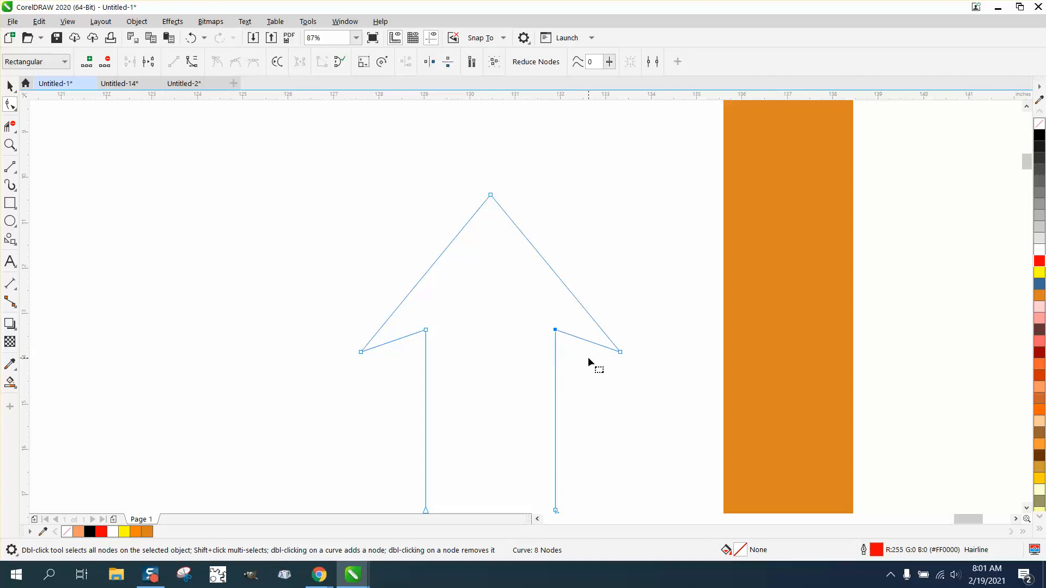